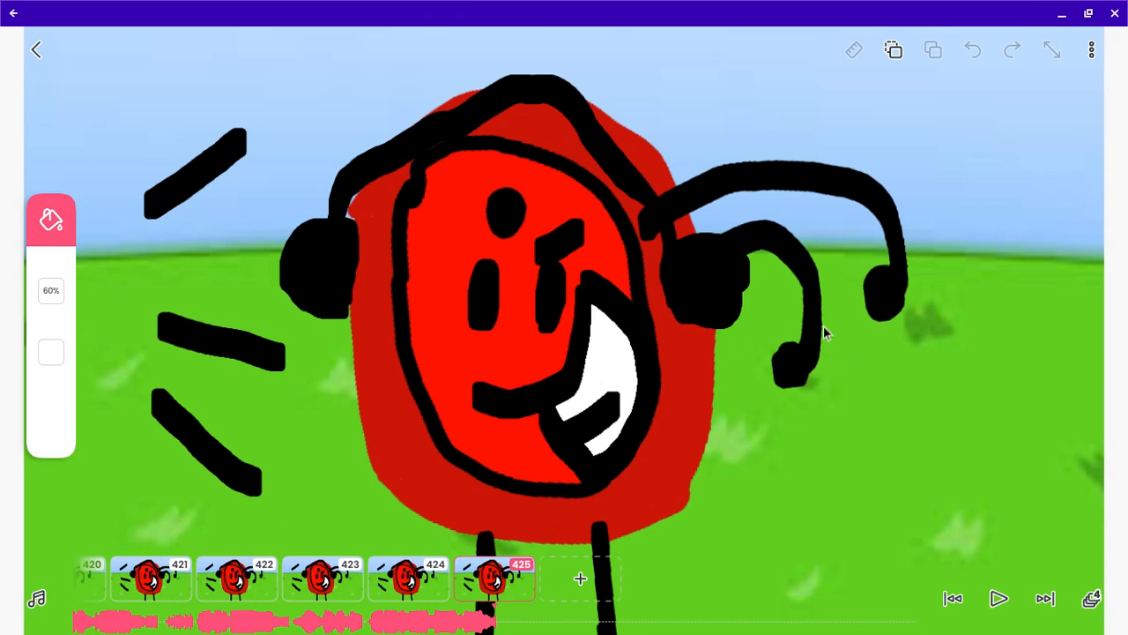
{"action": "mouse_move", "coordinate": [809, 409]}
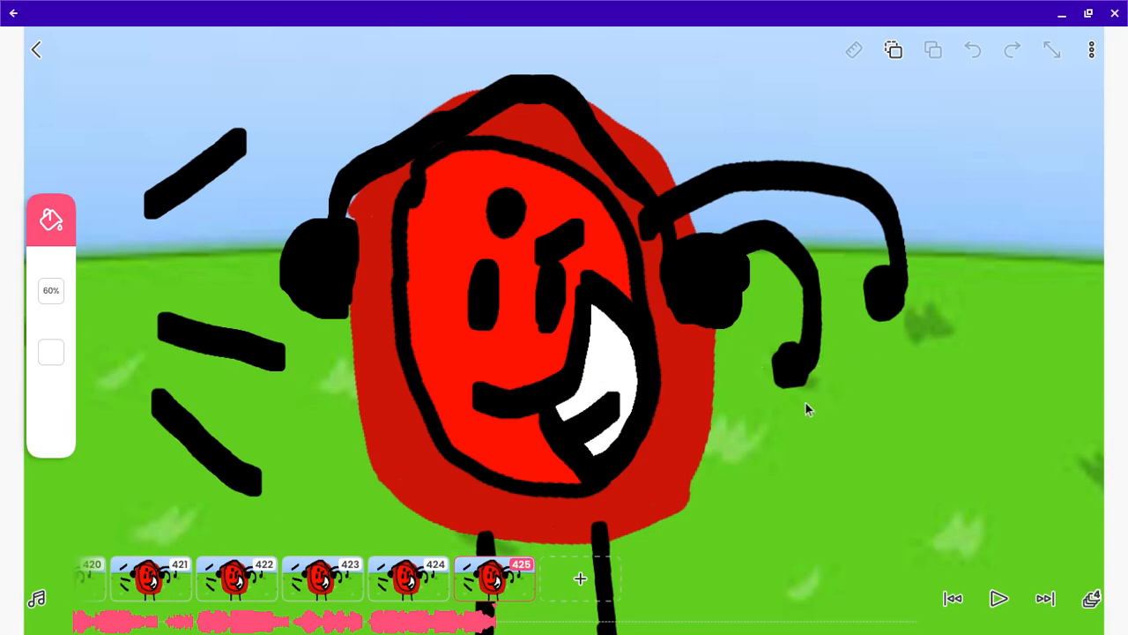
{"action": "mouse_move", "coordinate": [986, 585]}
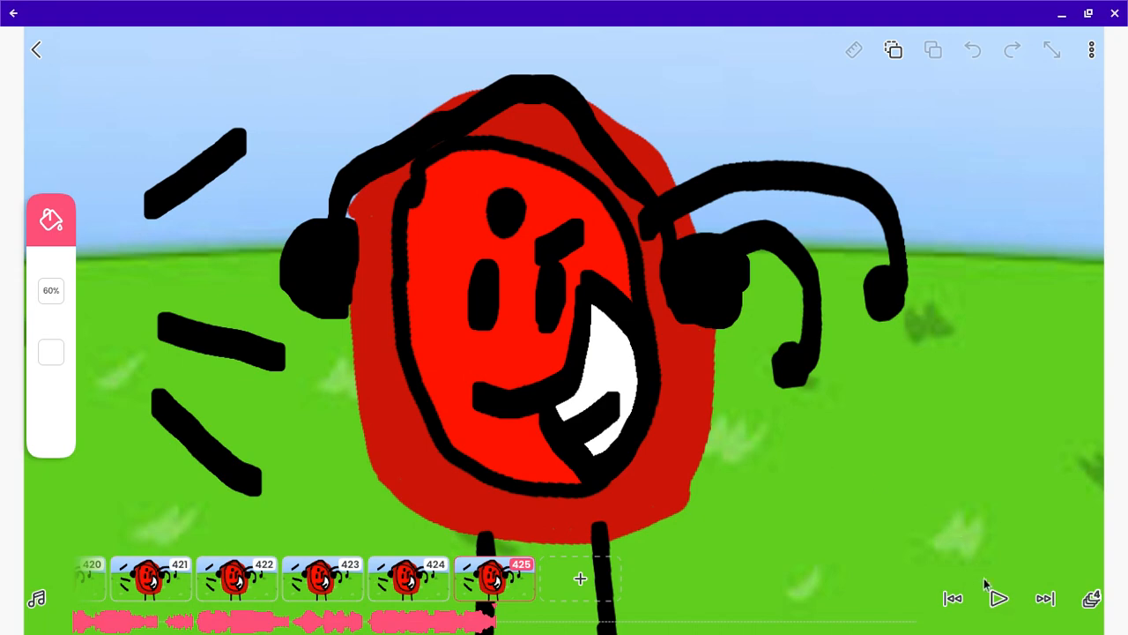
Play the headphone character animation, then open project 'h' from the gallery
{"action": "left_click", "coordinate": [998, 597]}
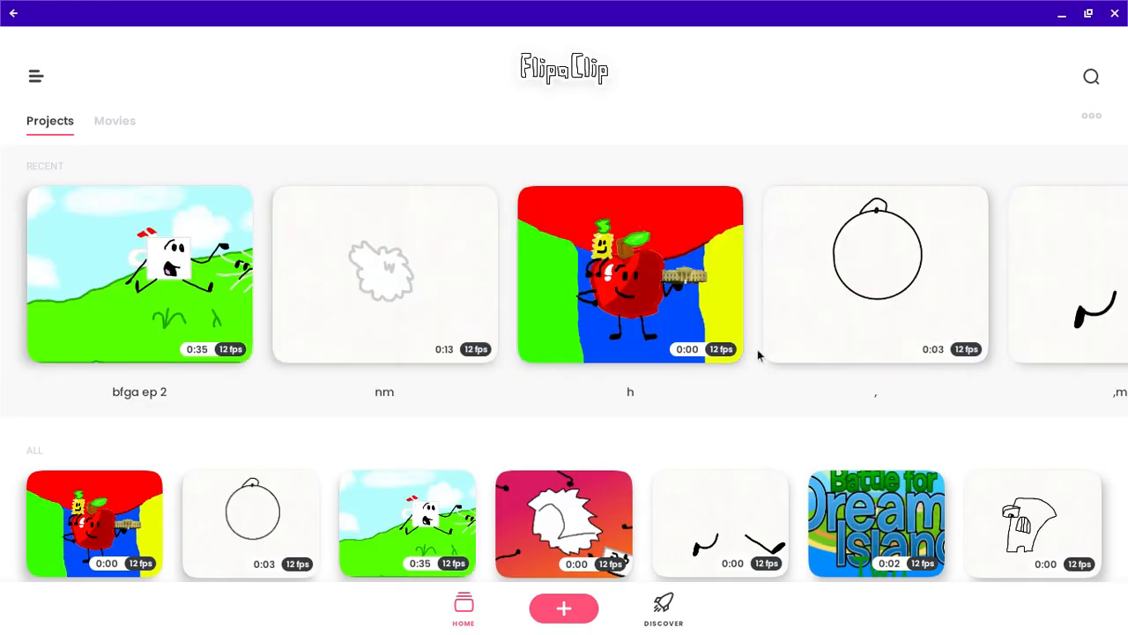
{"action": "mouse_move", "coordinate": [434, 271]}
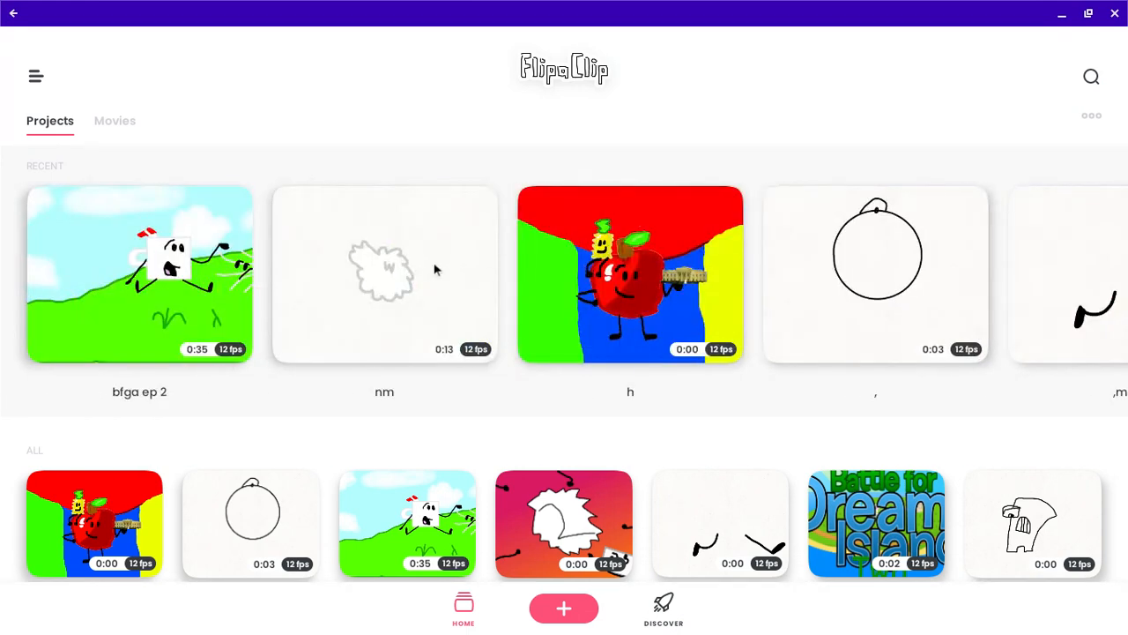
{"action": "left_click", "coordinate": [384, 275]}
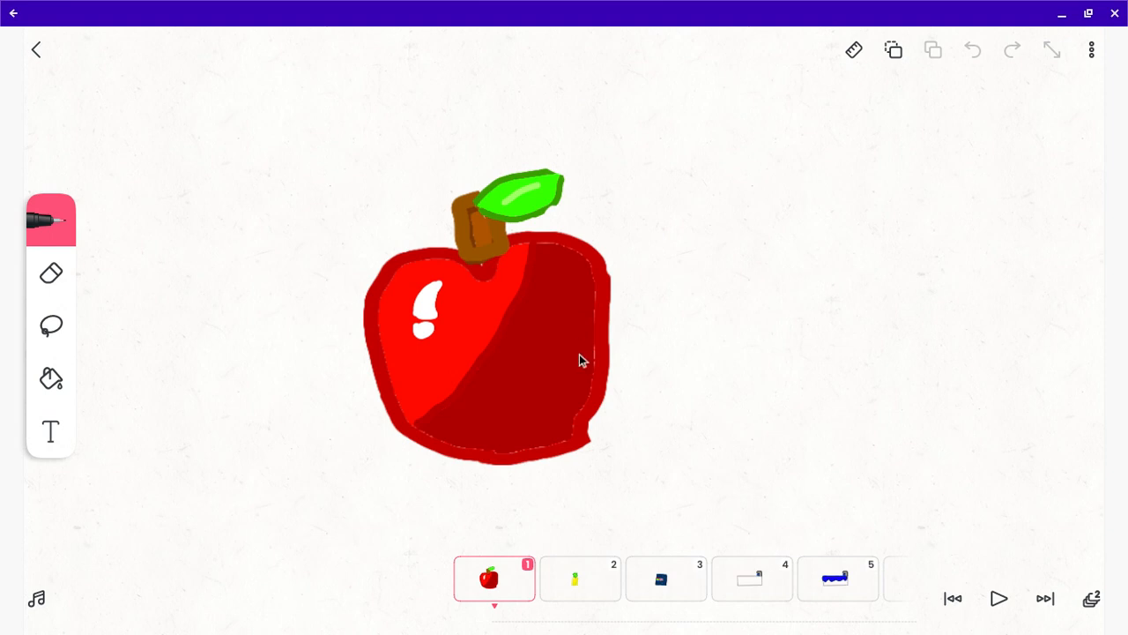
{"action": "mouse_move", "coordinate": [654, 443]}
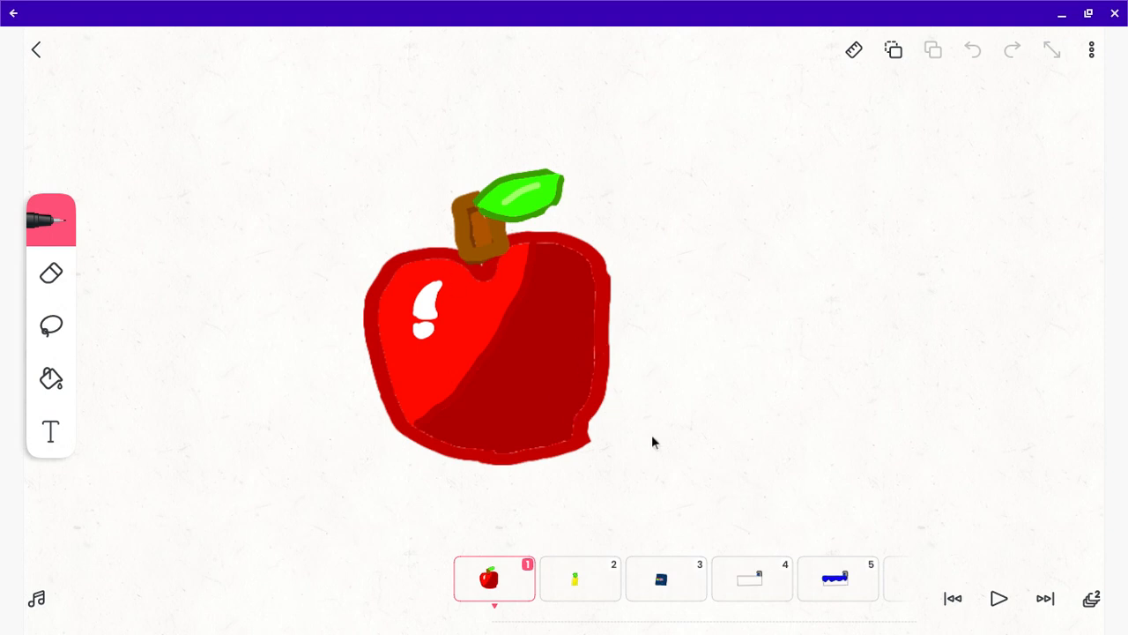
Step through project h's timeline from the apple on frame 1 toward frame 54
{"action": "left_click", "coordinate": [578, 579]}
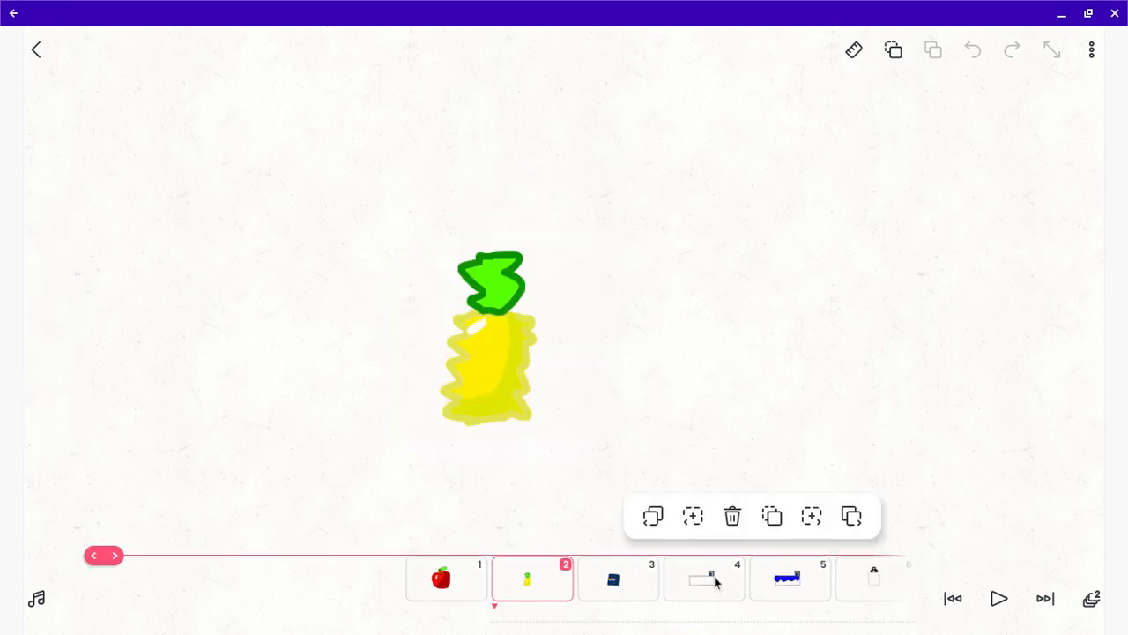
{"action": "left_click", "coordinate": [444, 578]}
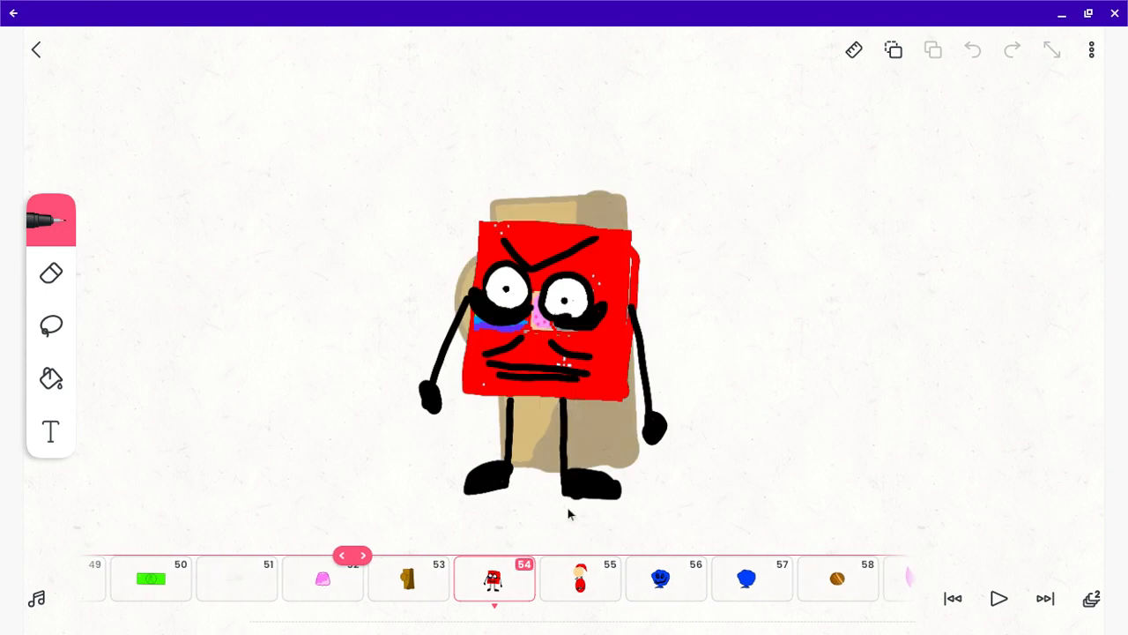
{"action": "left_click", "coordinate": [367, 553]}
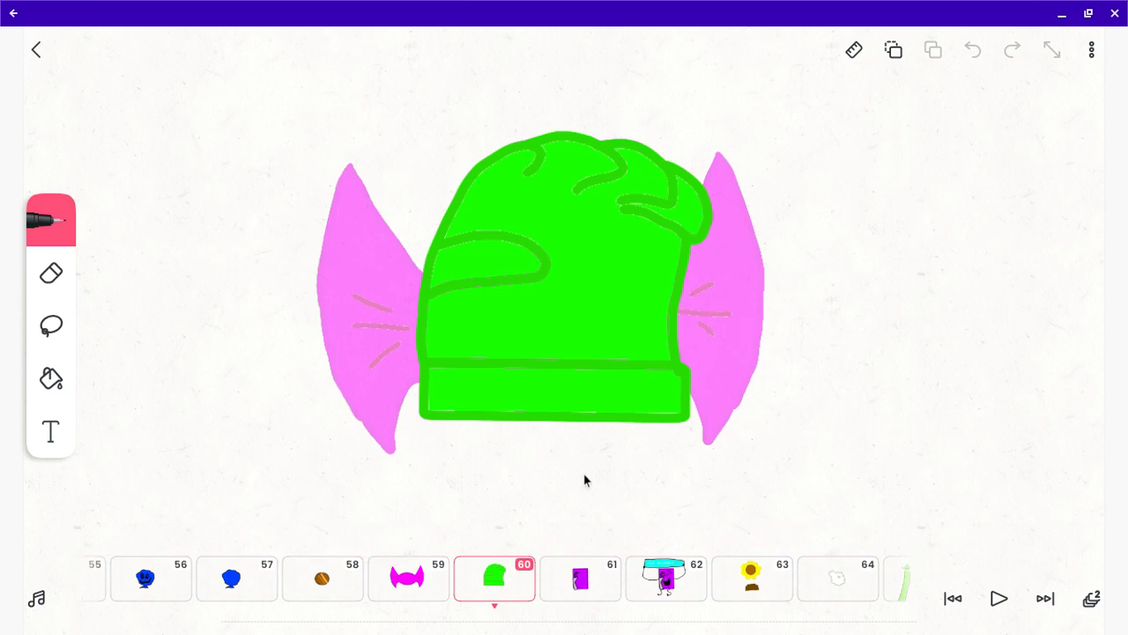
{"action": "mouse_move", "coordinate": [626, 461]}
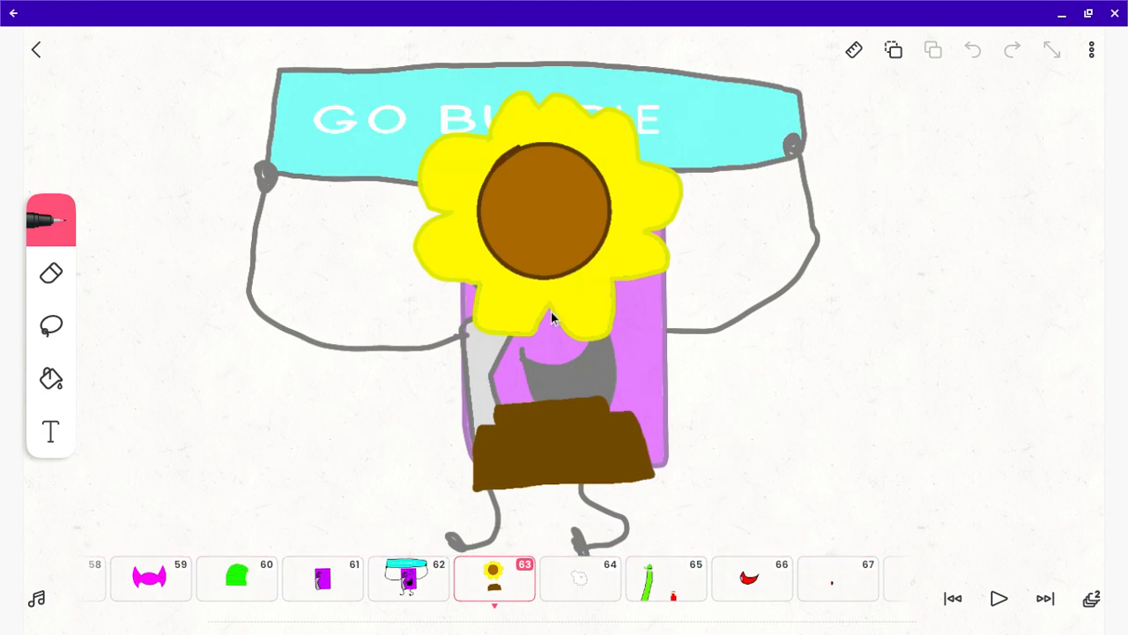
{"action": "mouse_move", "coordinate": [568, 404]}
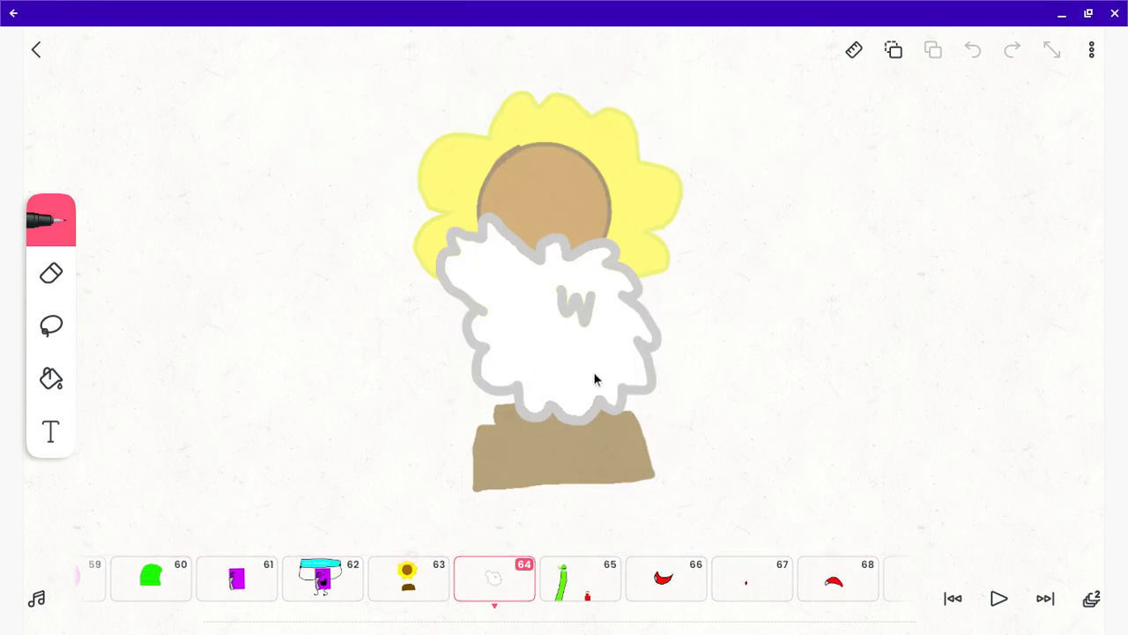
{"action": "mouse_move", "coordinate": [642, 374]}
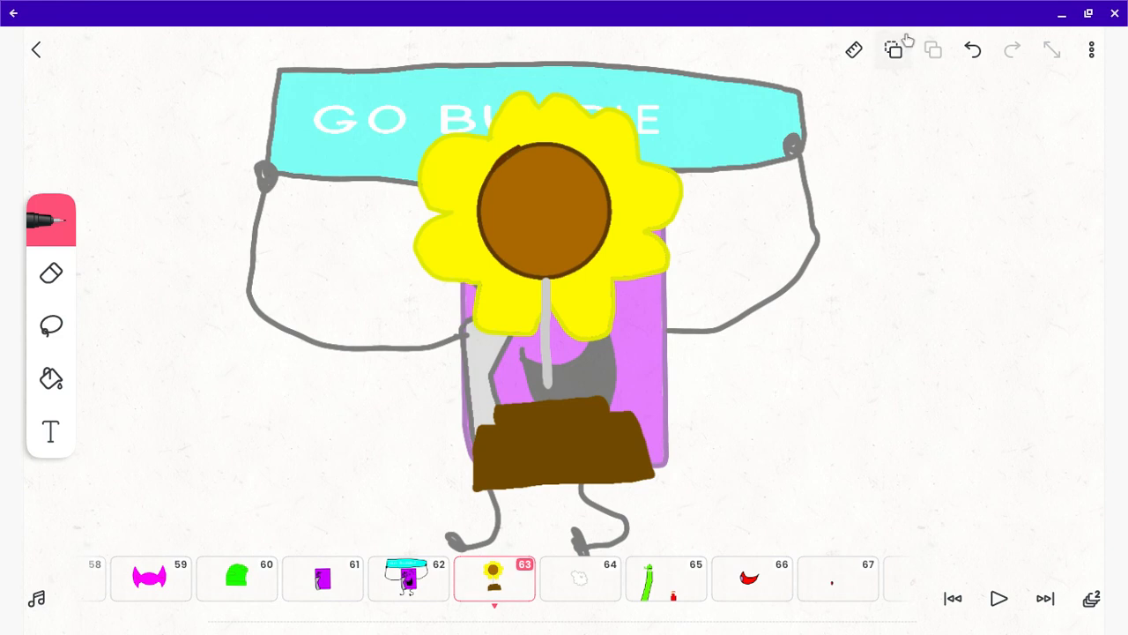
Undo the stray gray line, choose black, and draw two arms on the sunflower
{"action": "left_click", "coordinate": [49, 219]}
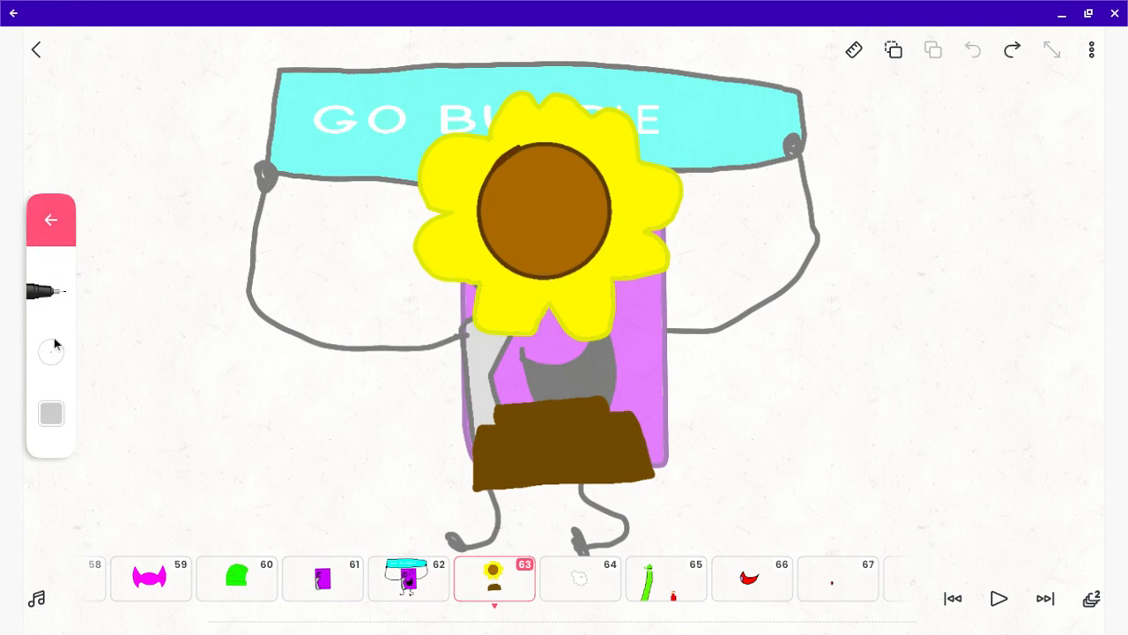
{"action": "left_click", "coordinate": [50, 413]}
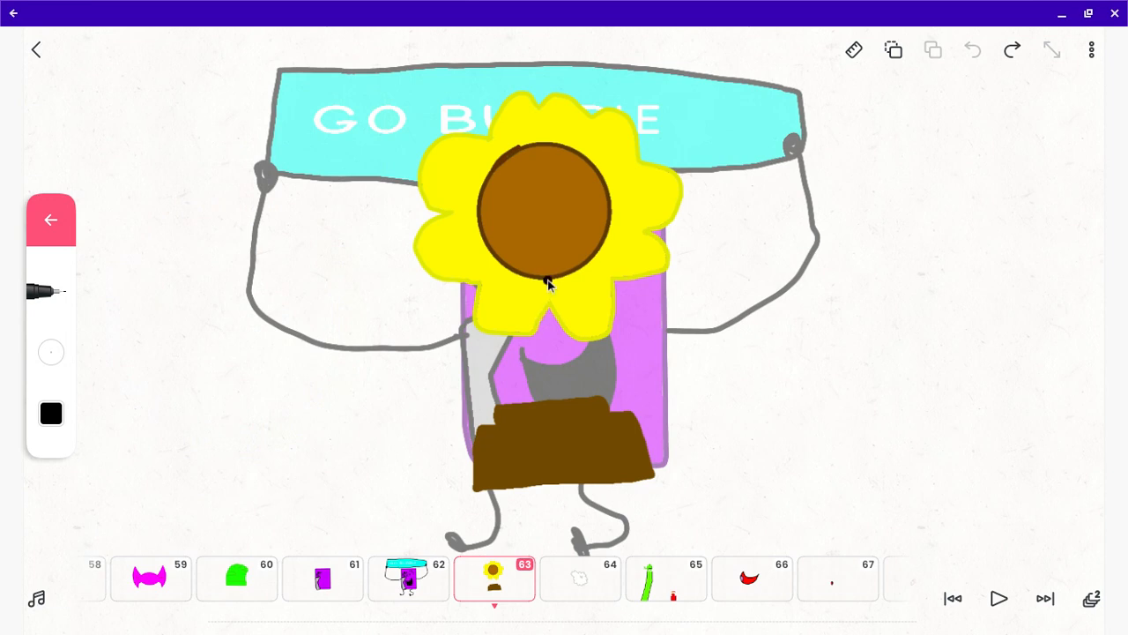
{"action": "left_click_drag", "start_coordinate": [550, 282], "coordinate": [567, 396]}
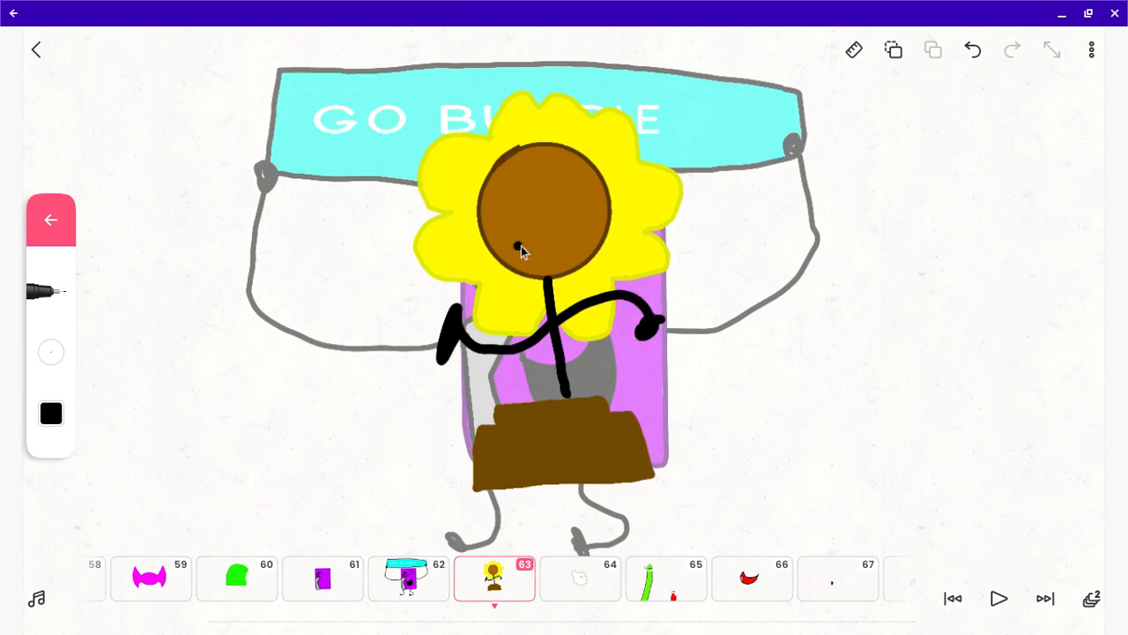
{"action": "left_click_drag", "start_coordinate": [508, 197], "coordinate": [567, 226]}
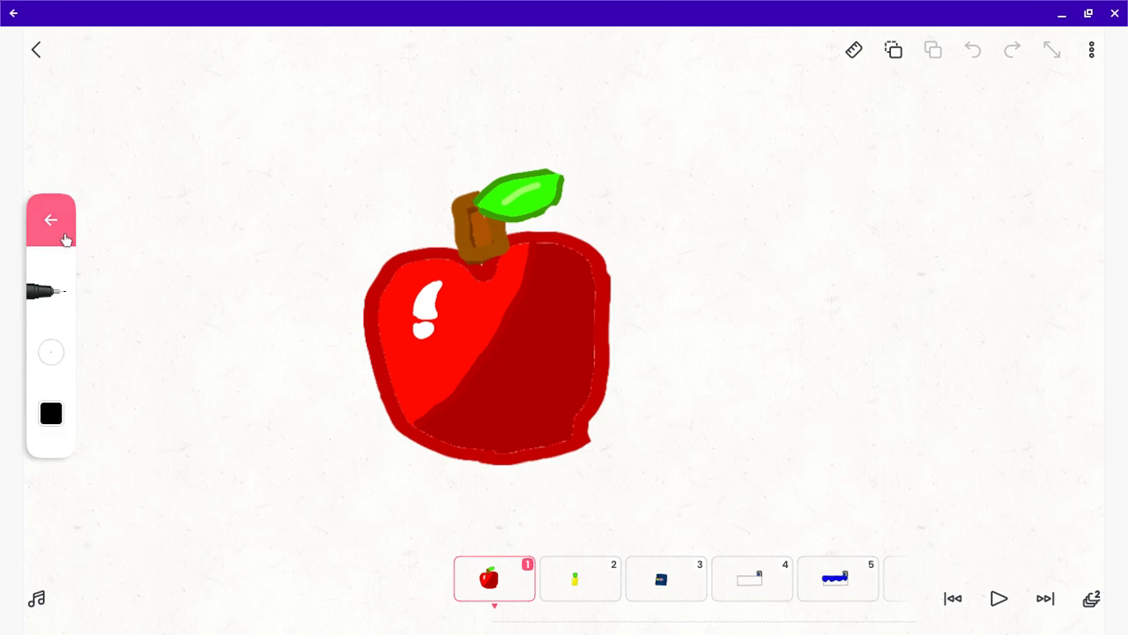
{"action": "mouse_move", "coordinate": [391, 356]}
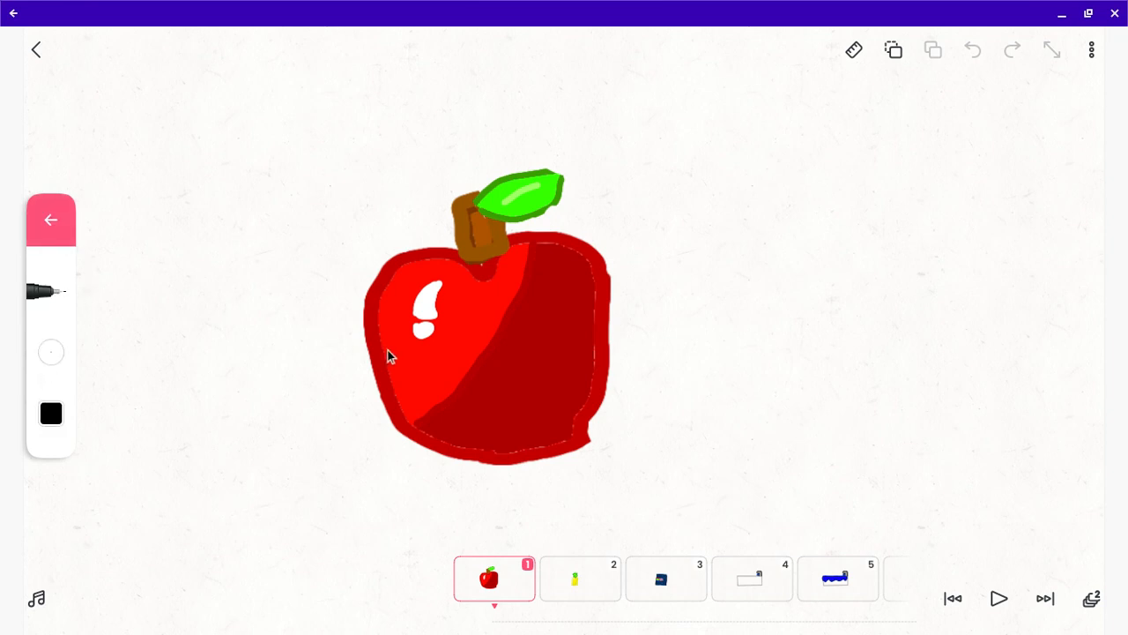
{"action": "left_click_drag", "start_coordinate": [391, 356], "coordinate": [343, 432]}
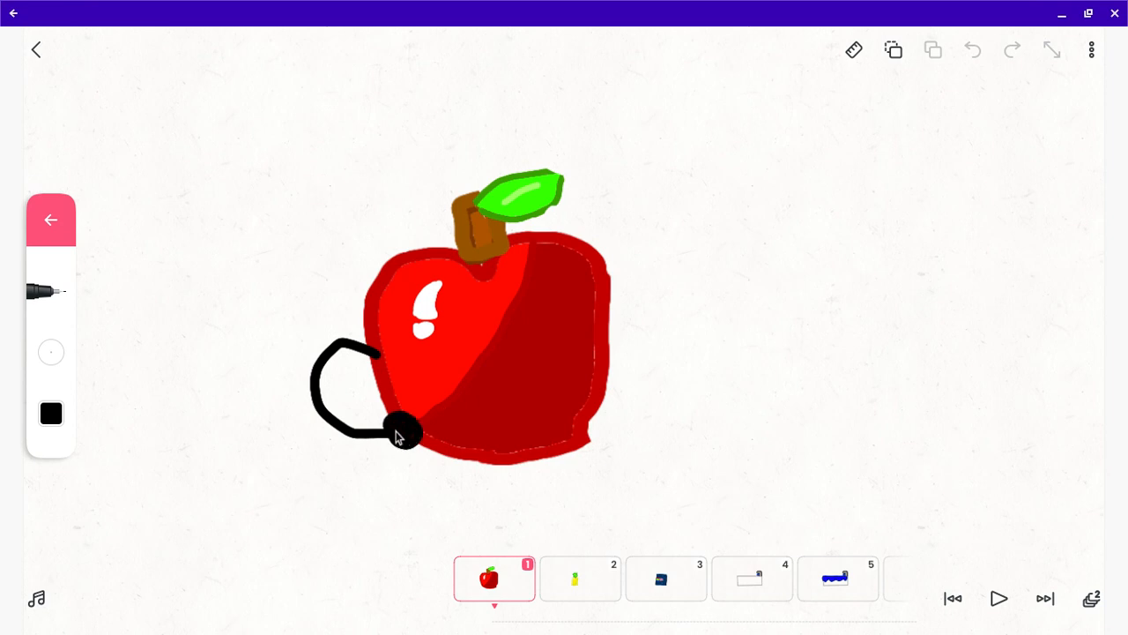
{"action": "left_click_drag", "start_coordinate": [596, 352], "coordinate": [696, 321]}
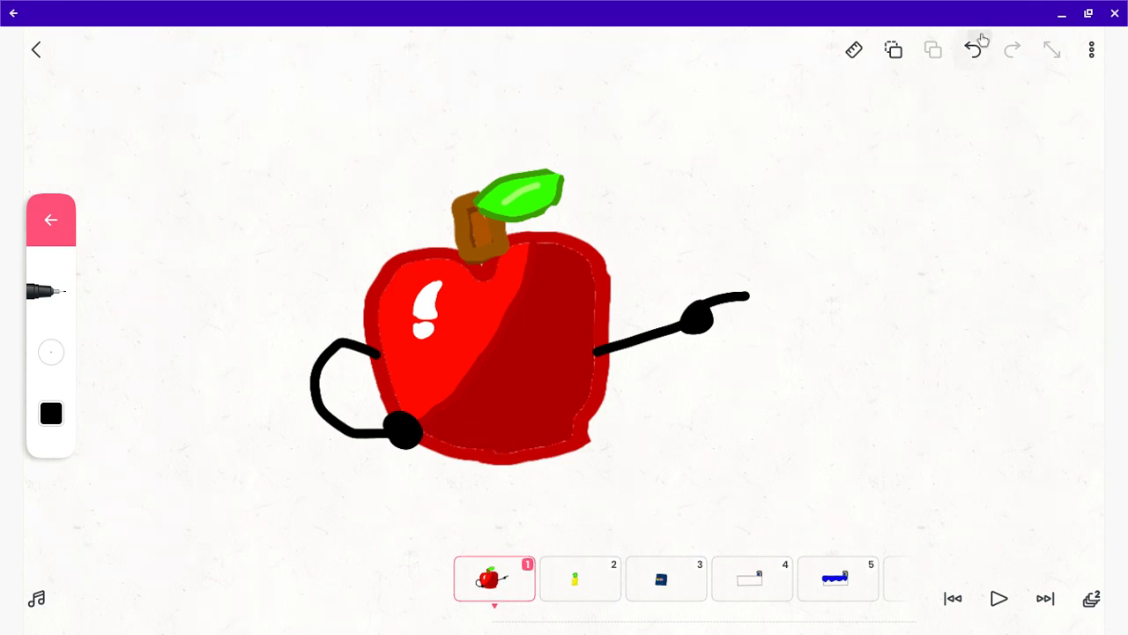
{"action": "left_click", "coordinate": [973, 50]}
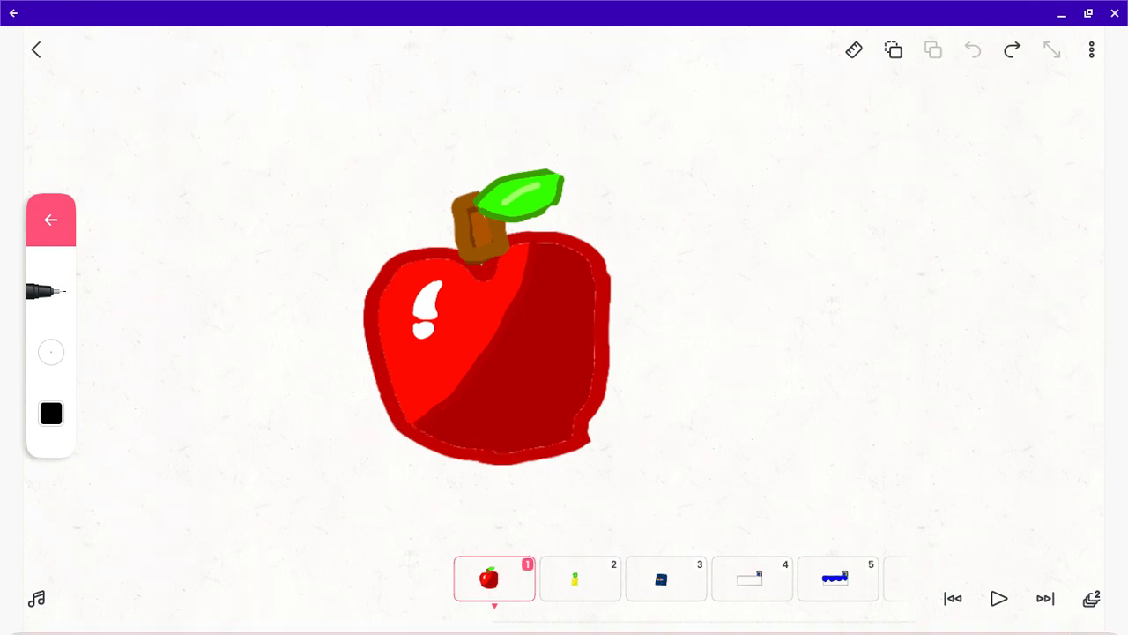